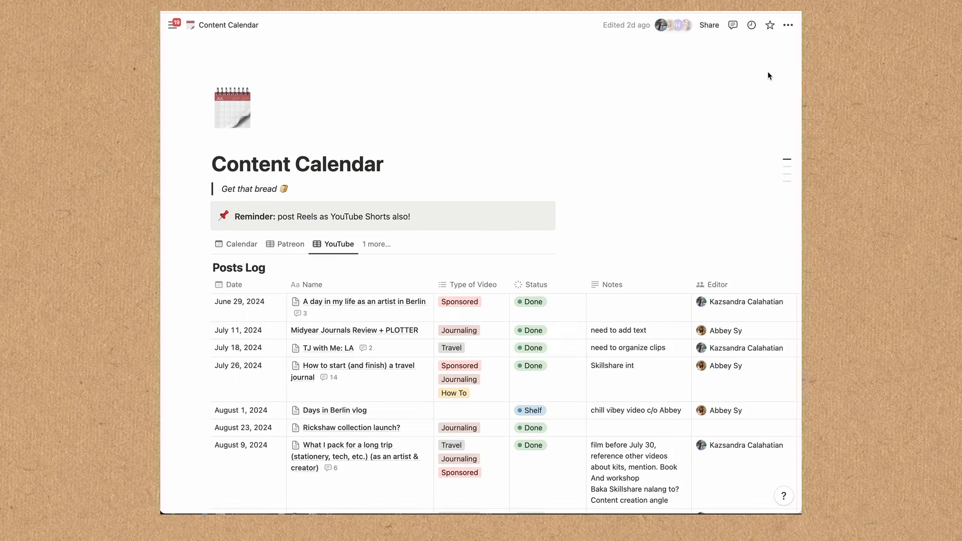
{"action": "scroll", "scroll_direction": "down", "scroll_amount": 3}
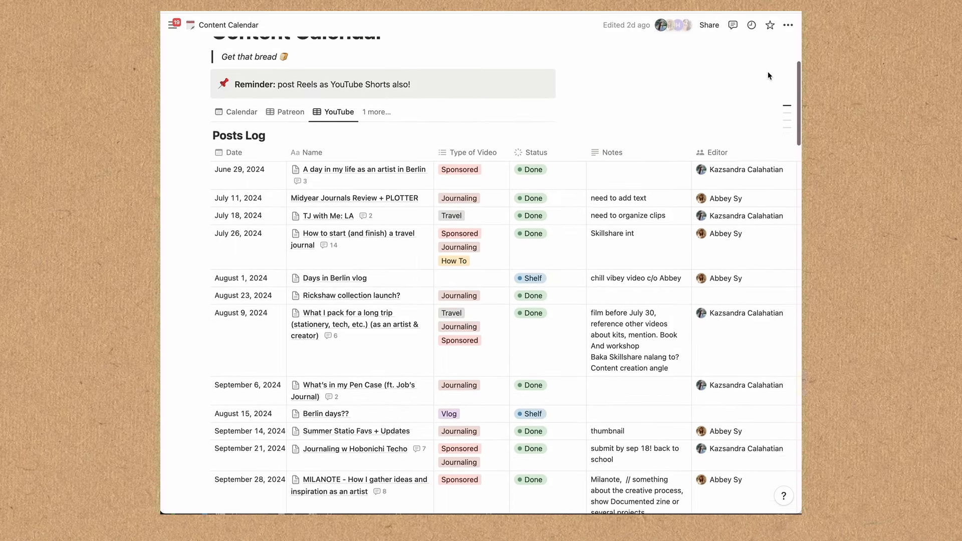
{"action": "scroll", "scroll_direction": "down", "scroll_amount": 3}
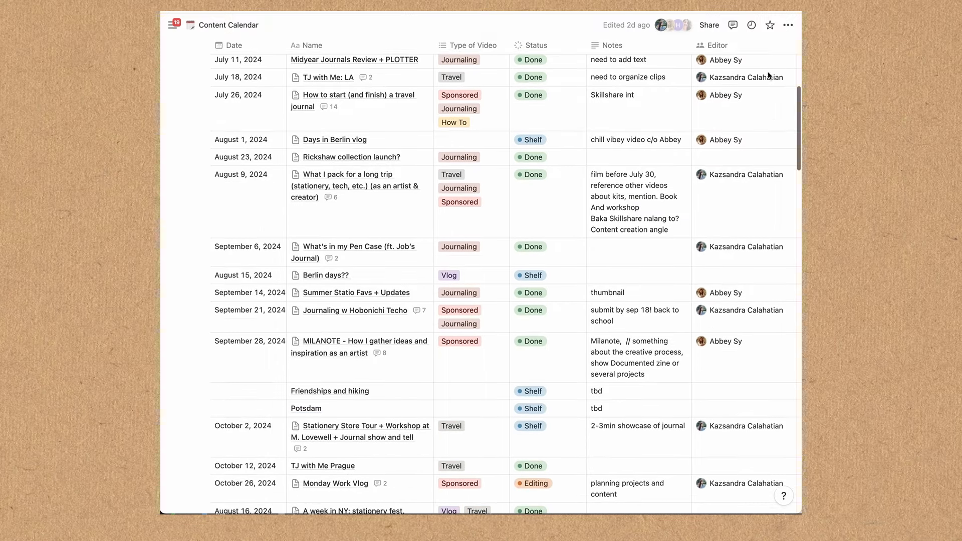
{"action": "scroll", "scroll_direction": "down", "scroll_amount": 3}
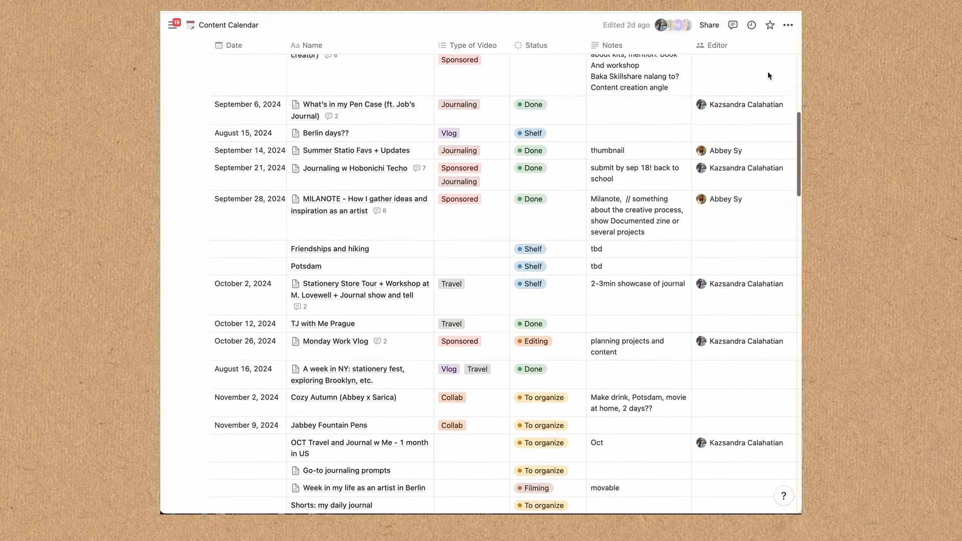
{"action": "scroll", "scroll_direction": "down", "scroll_amount": 3}
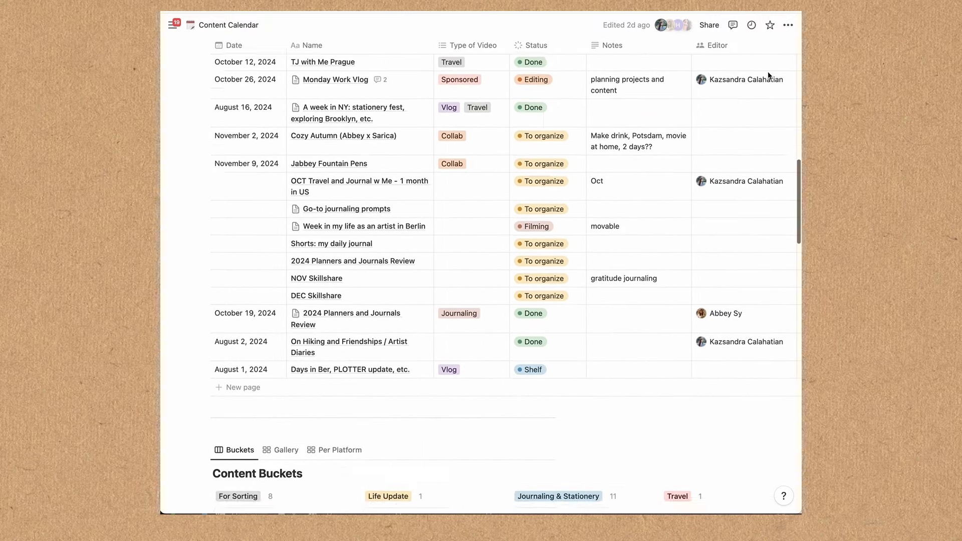
{"action": "scroll", "scroll_direction": "down", "scroll_amount": 3}
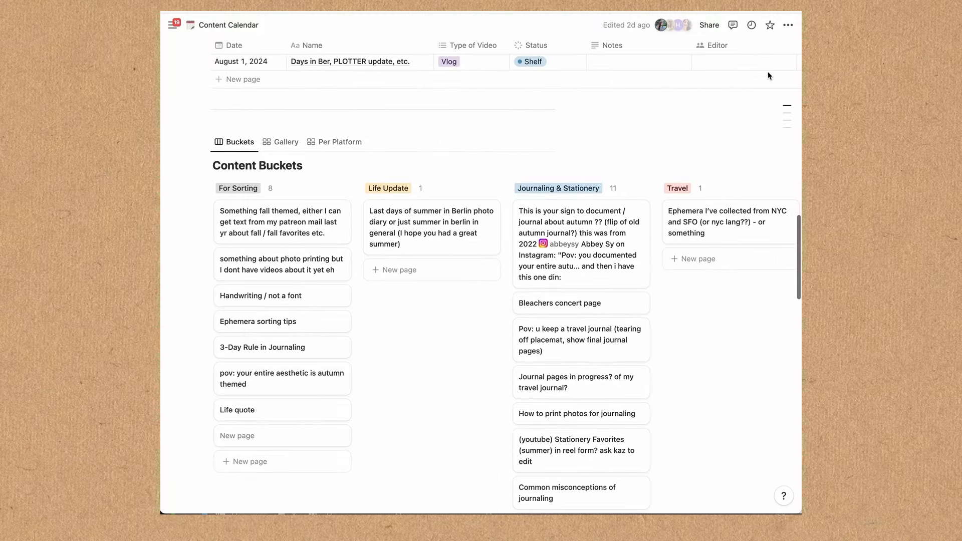
{"action": "scroll", "scroll_direction": "down", "scroll_amount": 3}
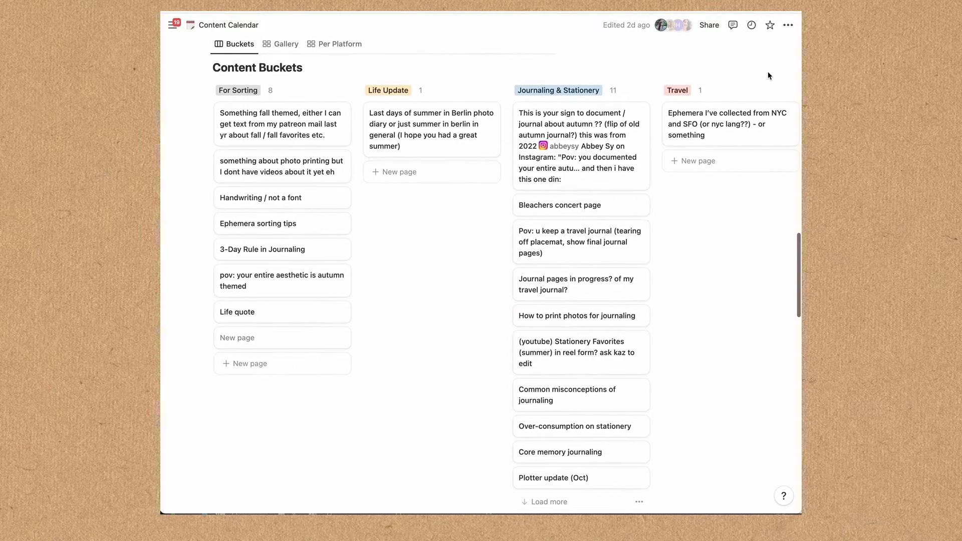
{"action": "scroll", "scroll_direction": "down", "scroll_amount": 3}
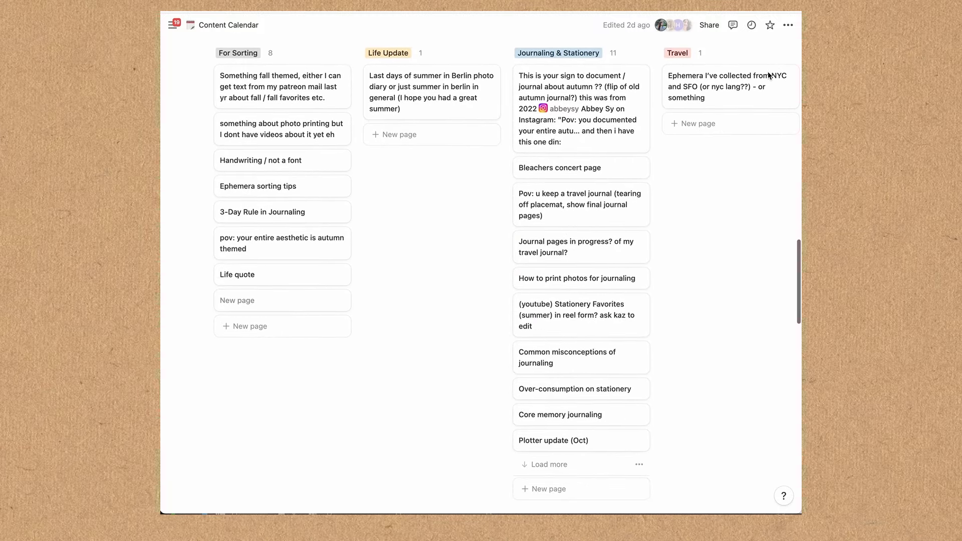
{"action": "scroll", "scroll_direction": "down", "scroll_amount": 3}
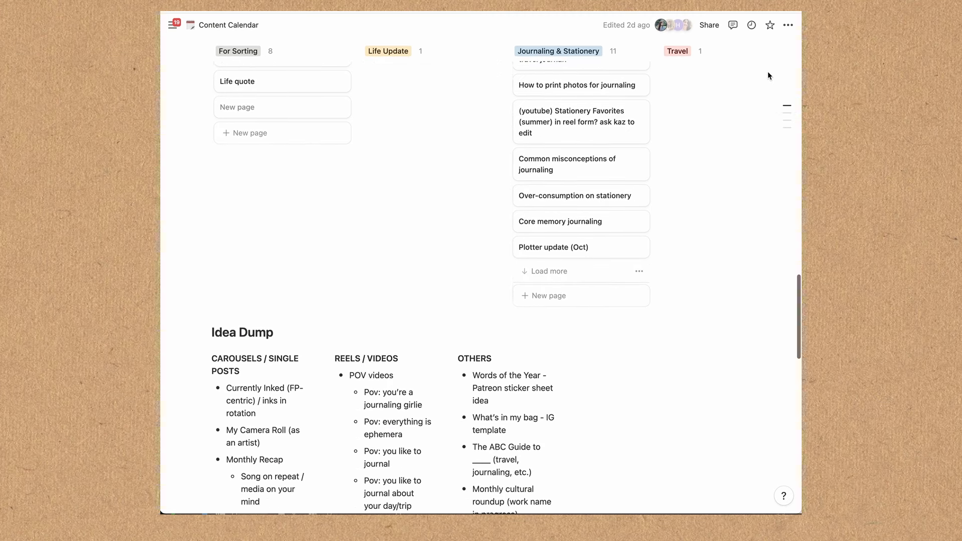
{"action": "scroll", "scroll_direction": "down", "scroll_amount": 3}
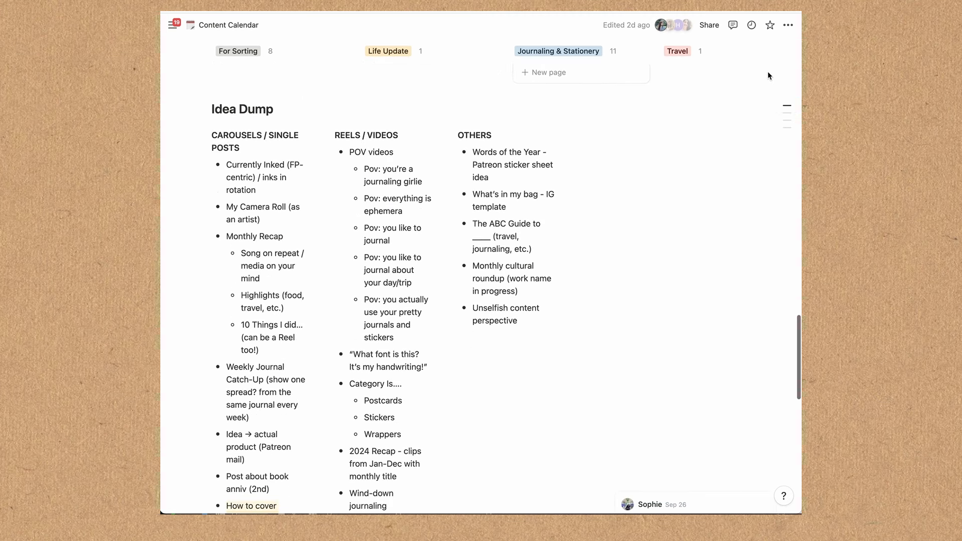
{"action": "scroll", "scroll_direction": "down", "scroll_amount": 3}
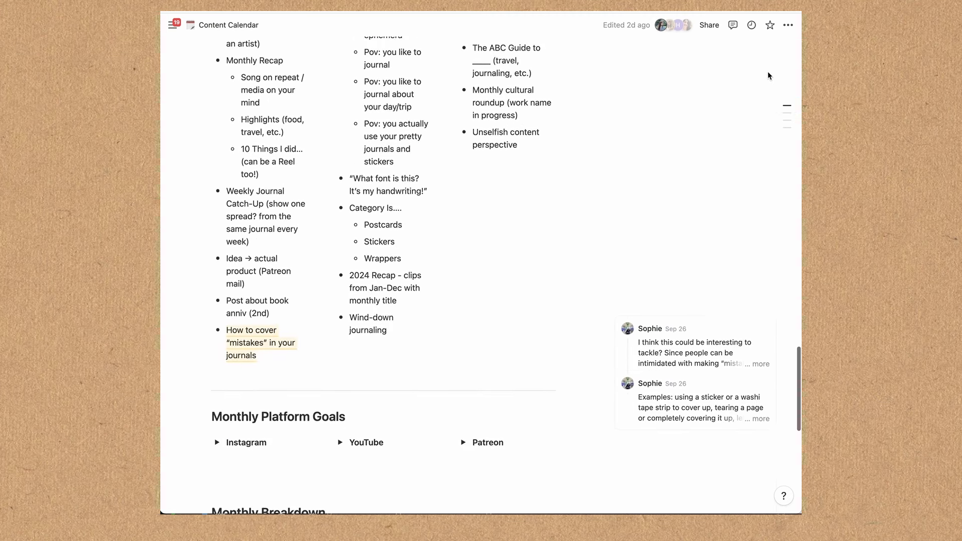
{"action": "scroll", "scroll_direction": "down", "scroll_amount": 3}
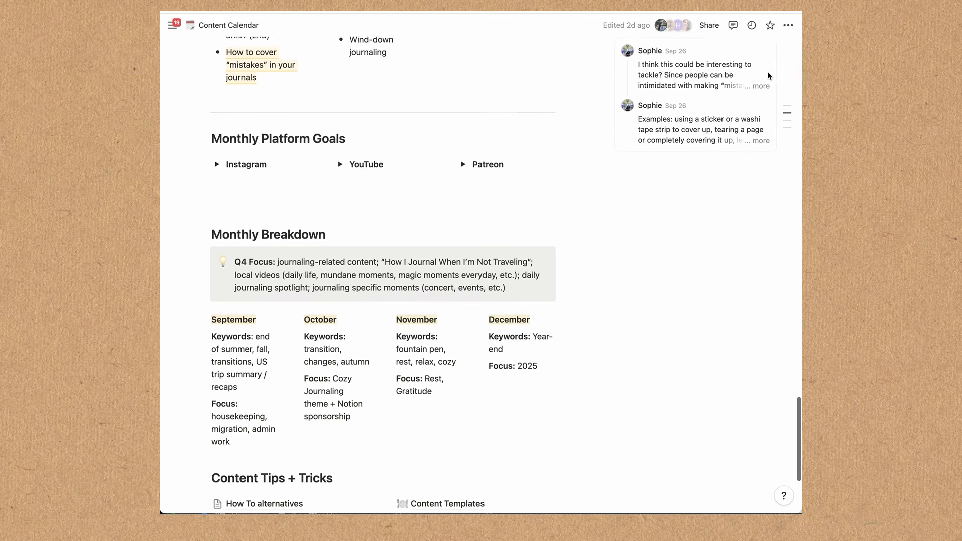
{"action": "scroll", "scroll_direction": "down", "scroll_amount": 3}
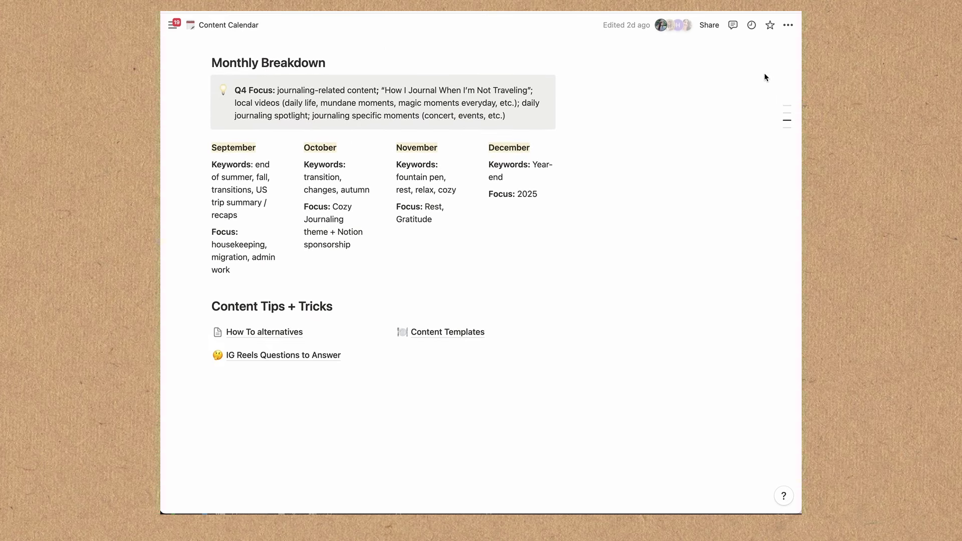